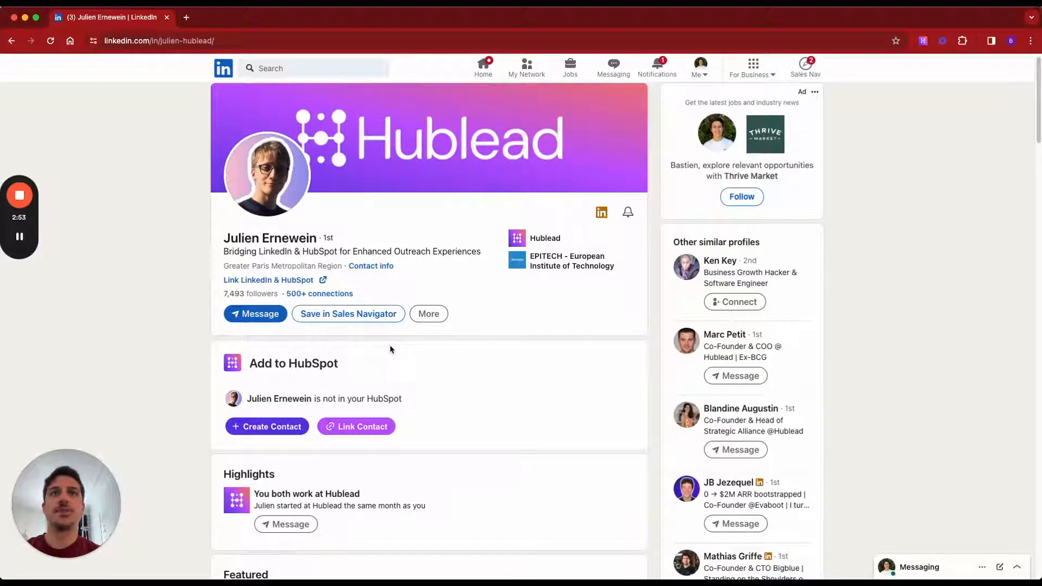
# - Add the LinkedIn profile's person as a HubSpot contact from the Hublead panel
pyautogui.scroll(-3)
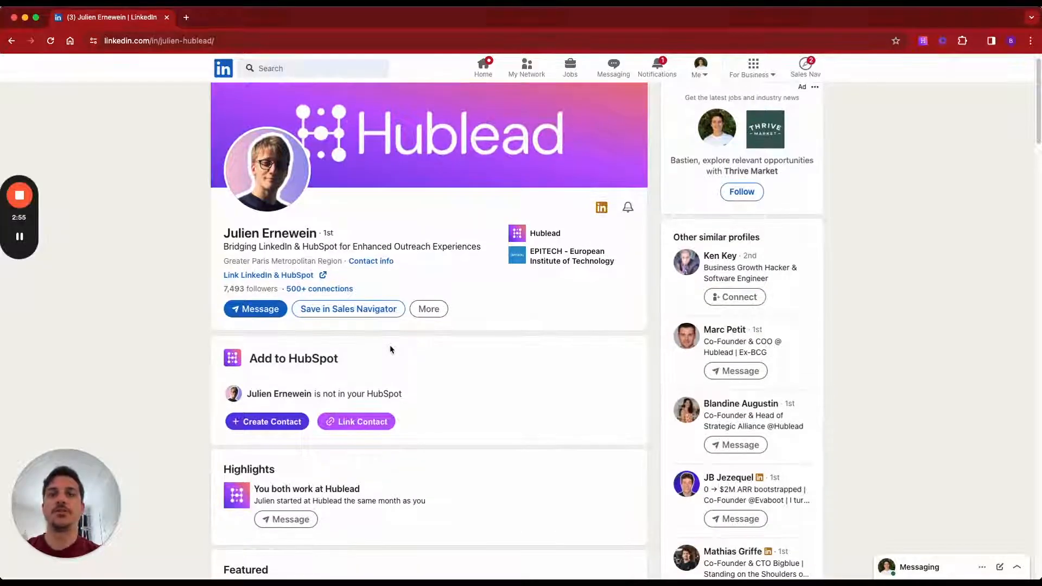
pyautogui.scroll(-3)
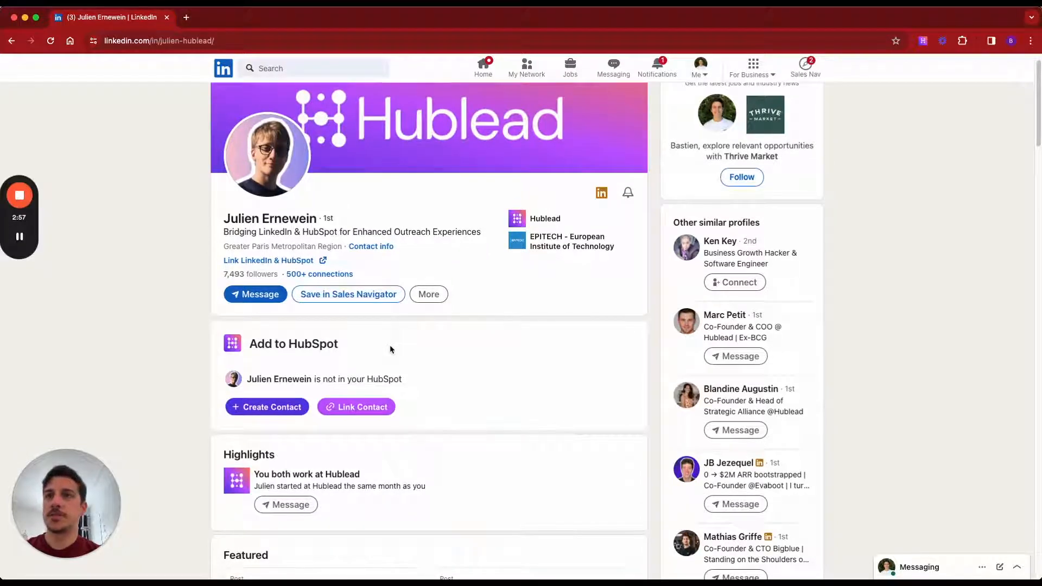
pyautogui.scroll(-3)
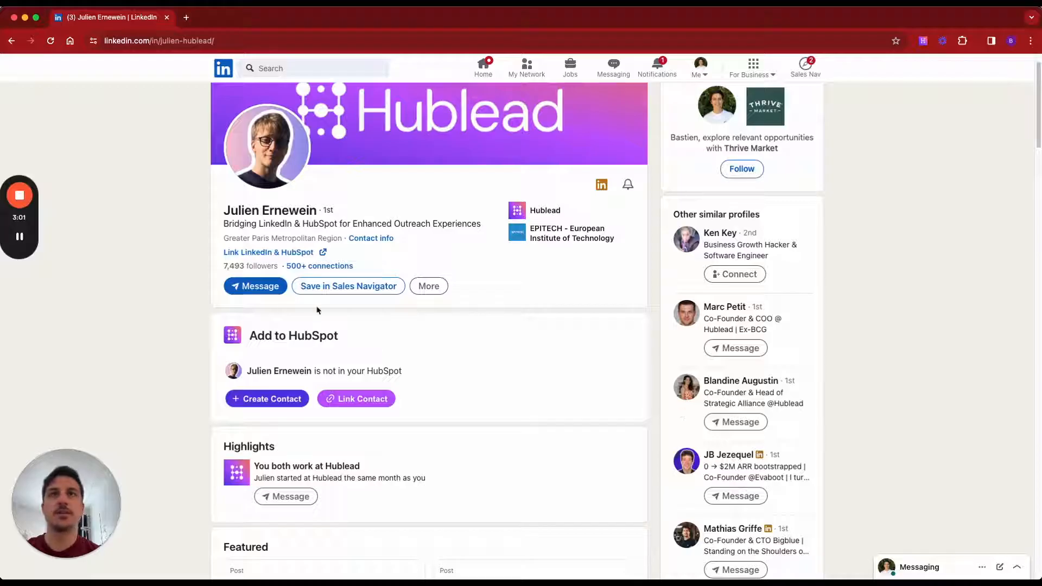
pyautogui.scroll(-3)
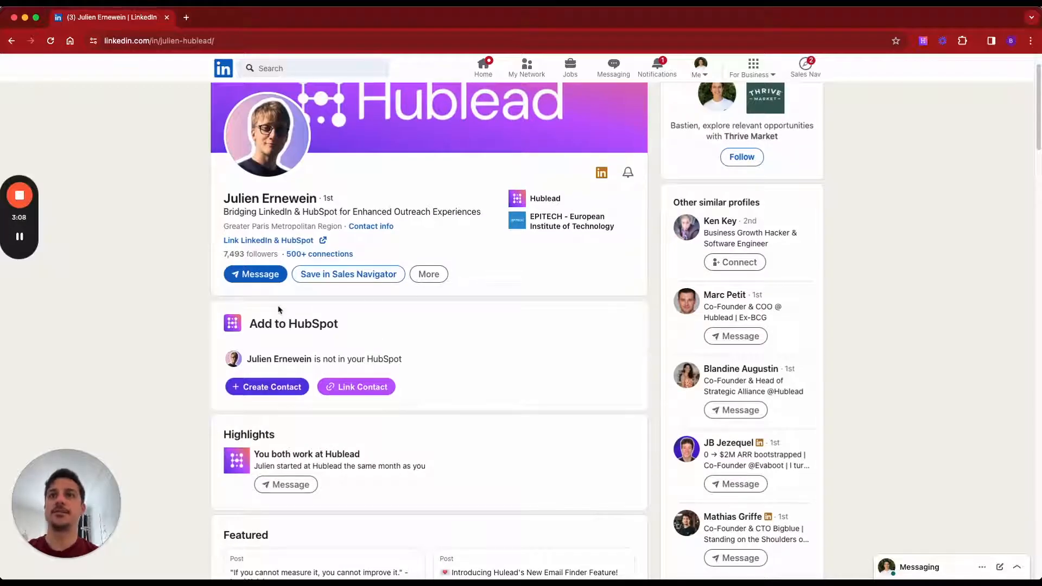
pyautogui.scroll(-3)
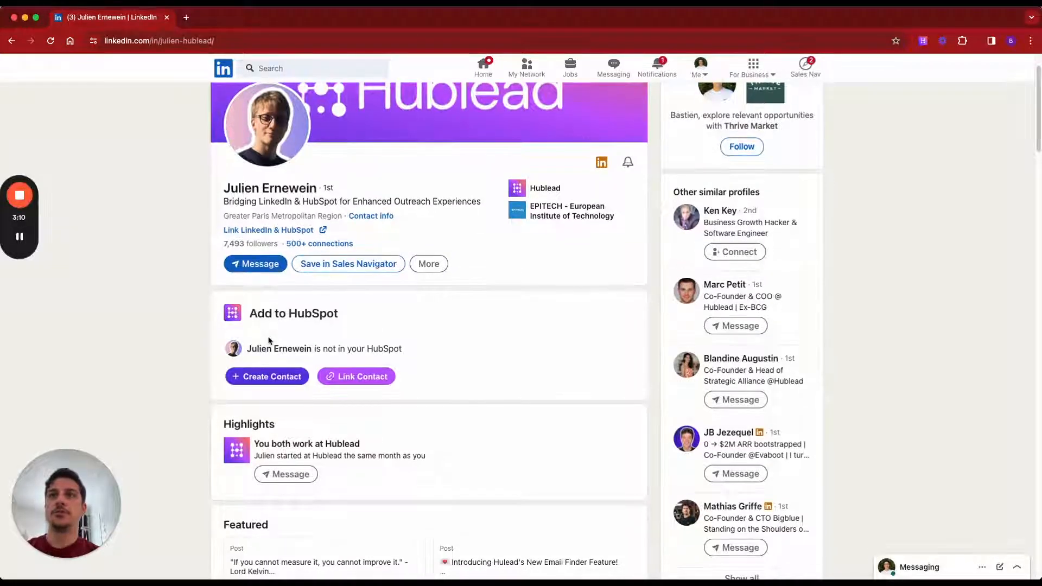
pyautogui.scroll(-3)
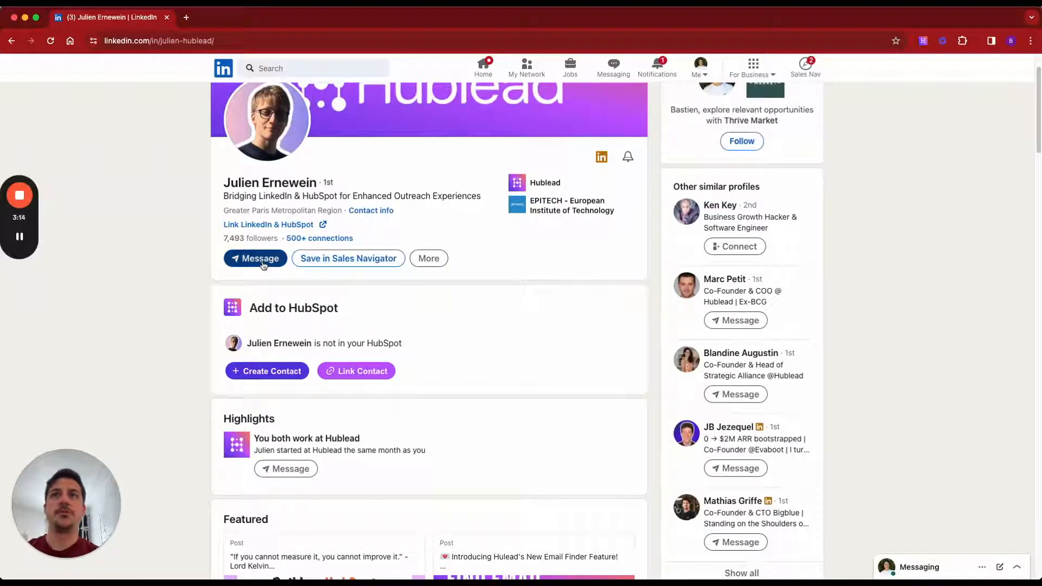
pyautogui.click(255, 258)
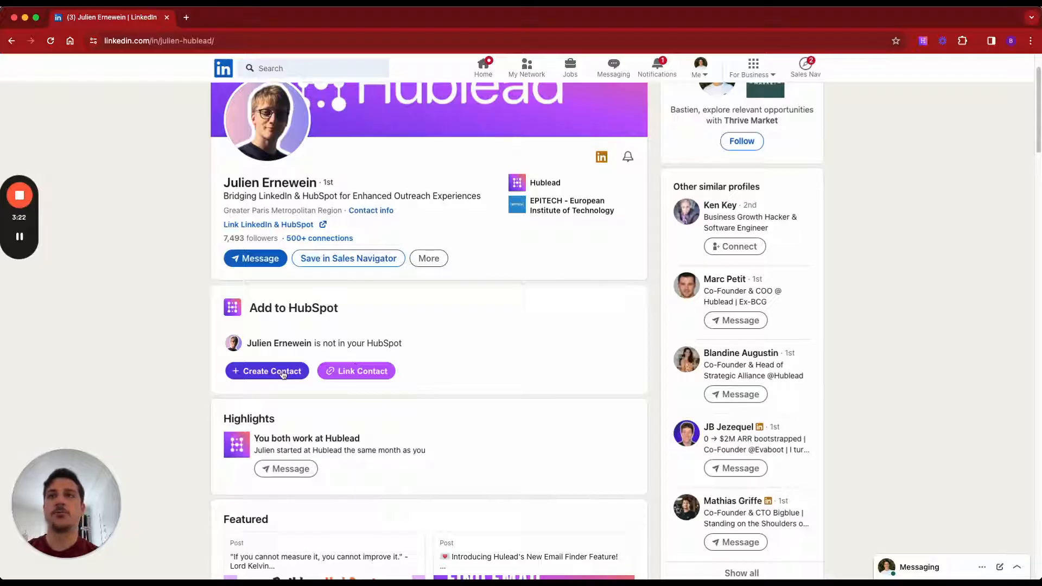
pyautogui.click(267, 371)
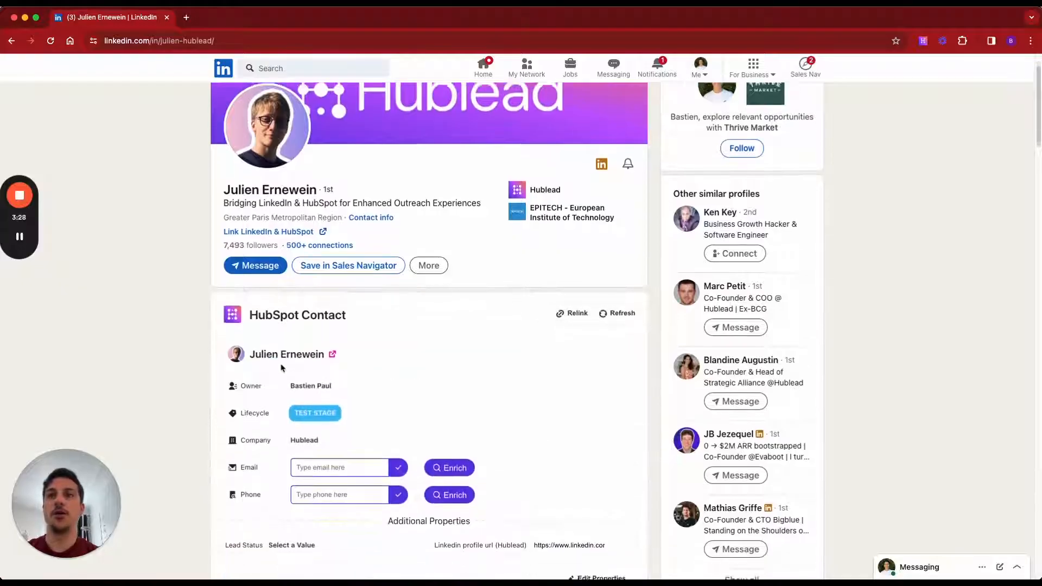
# - Open the new contact's record in HubSpot in a new tab
pyautogui.scroll(-3)
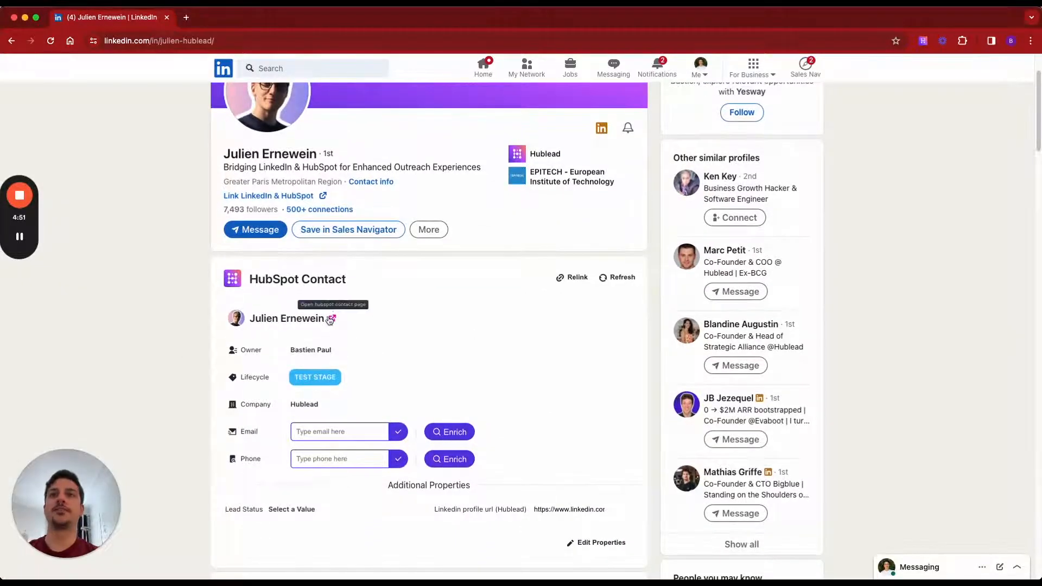
pyautogui.click(331, 319)
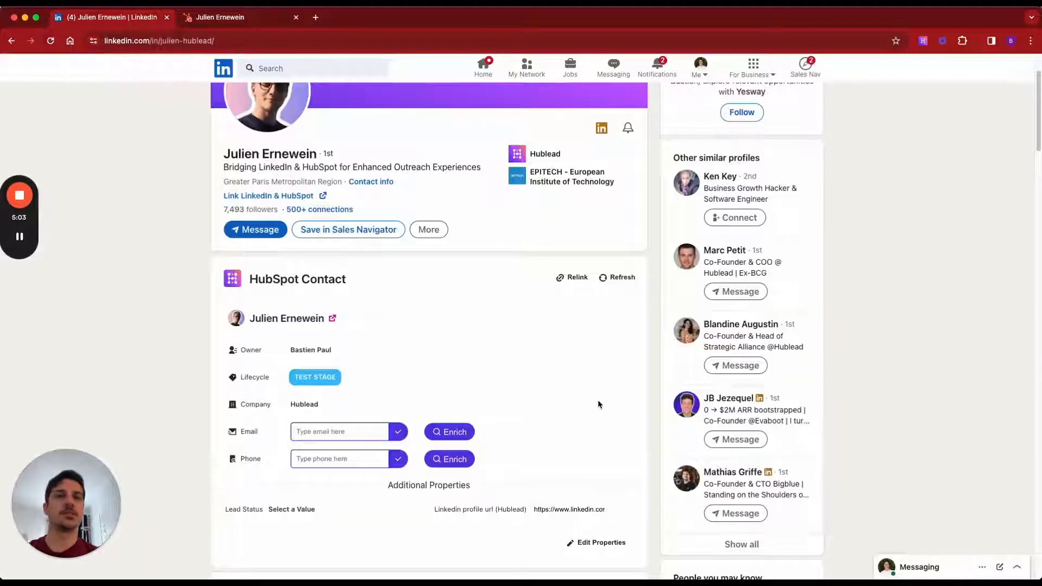
pyautogui.click(255, 229)
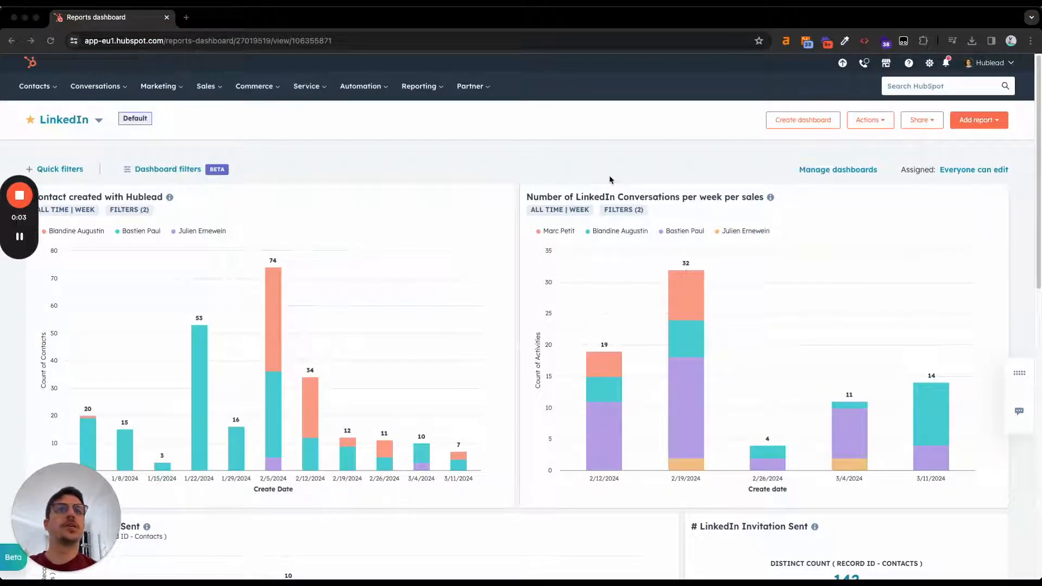
pyautogui.moveTo(578, 183)
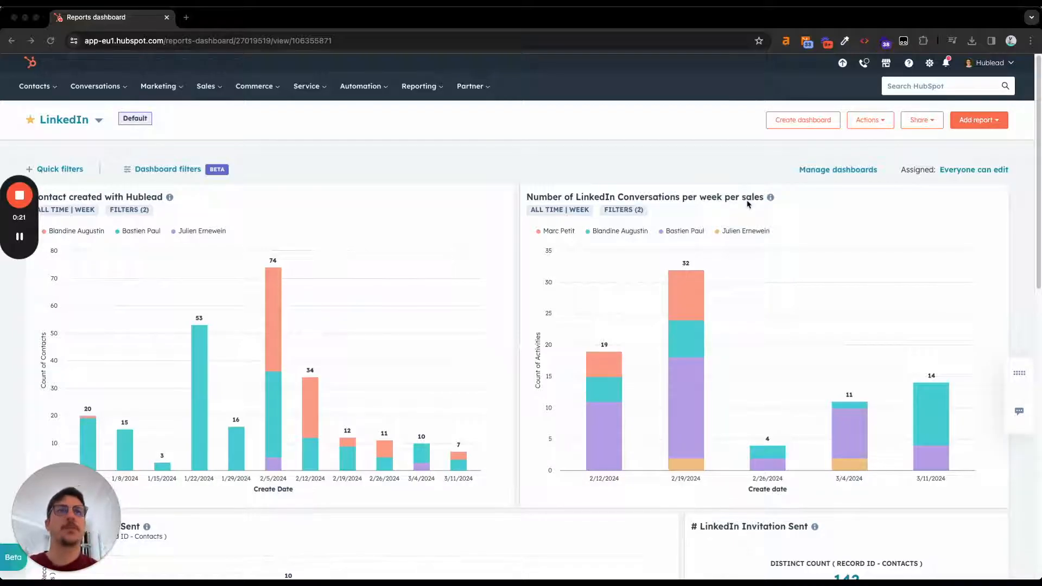
# - Open the Add report dropdown on the LinkedIn dashboard
pyautogui.click(978, 120)
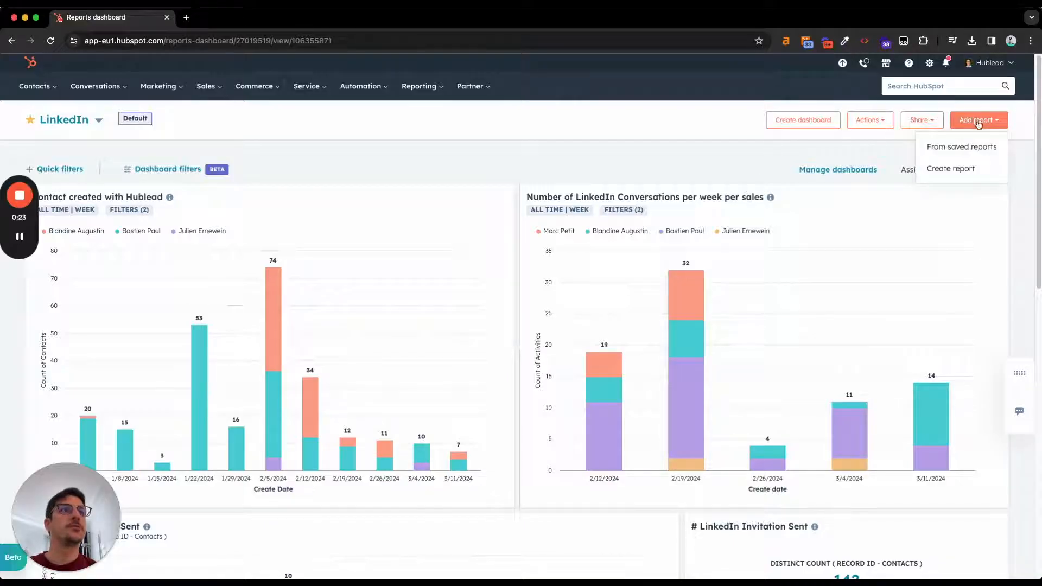
# - Start a custom report joining Activities and Companies data sources, and continue to the editor
pyautogui.click(951, 168)
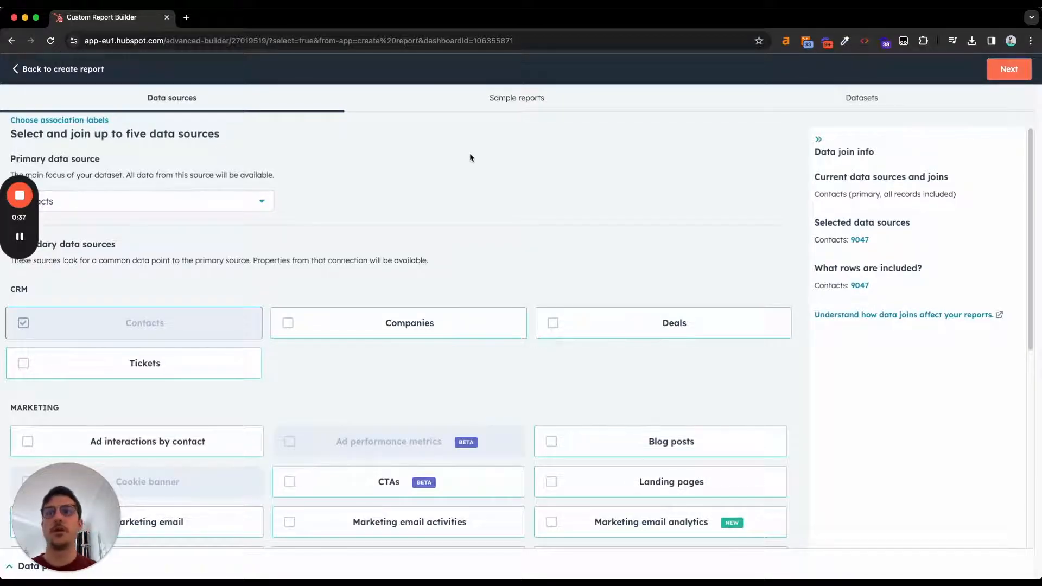
pyautogui.moveTo(421, 163)
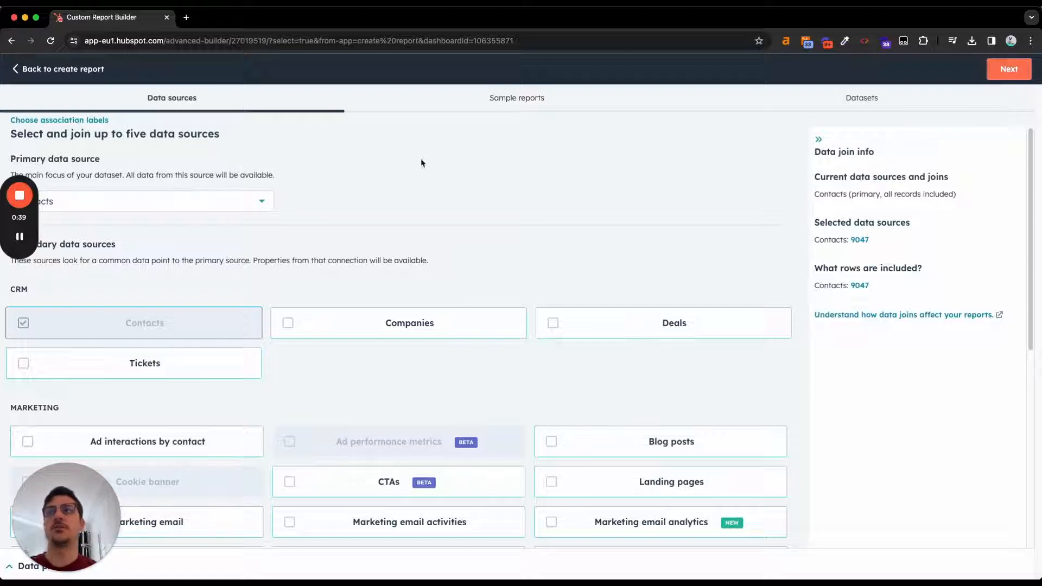
pyautogui.click(133, 200)
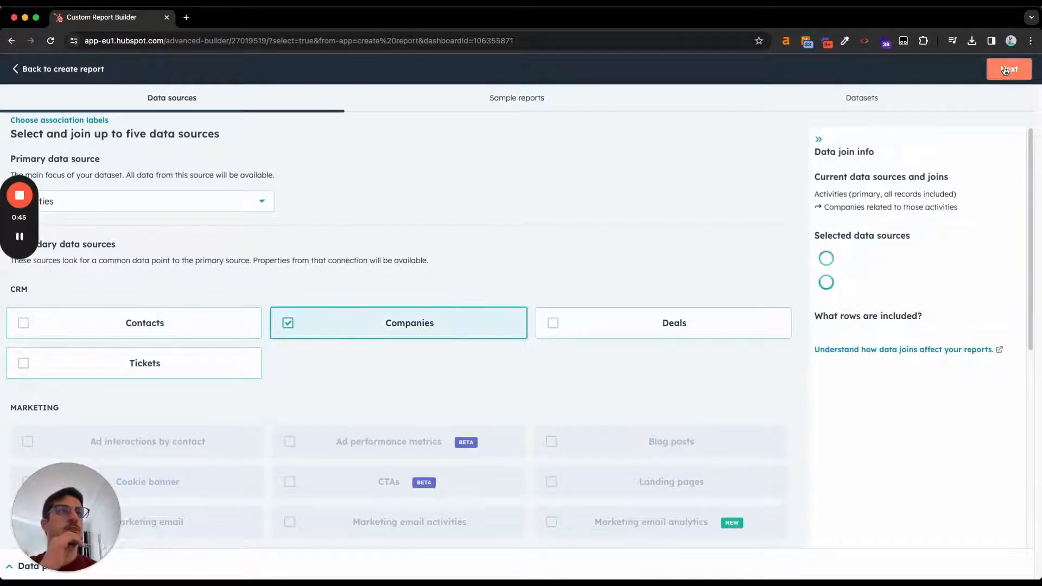
pyautogui.click(1009, 69)
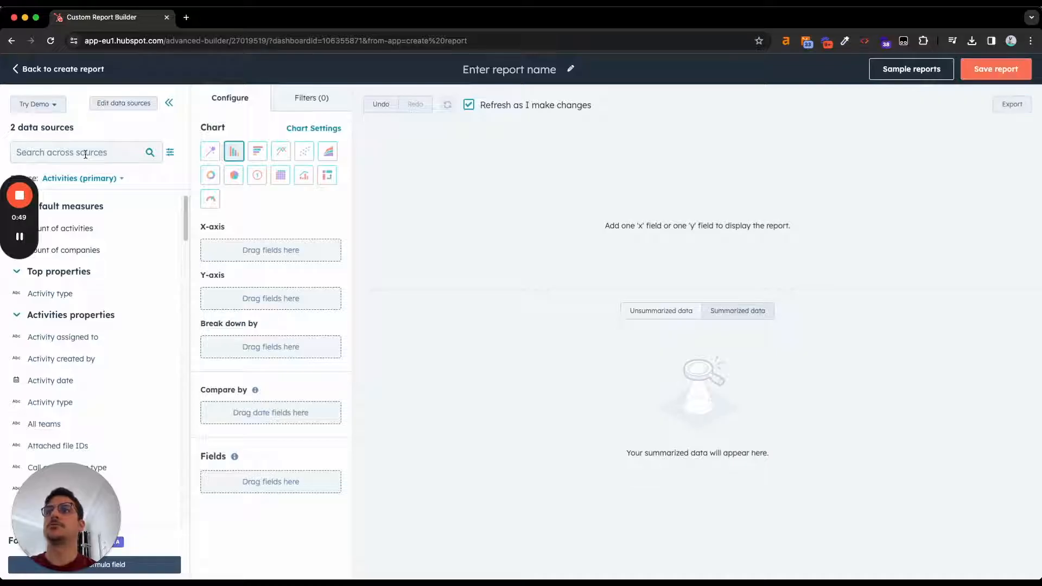
# - Filter Activity type to LinkedIn Message, Call, Email reply from contact, Email sent to contact
pyautogui.click(86, 152)
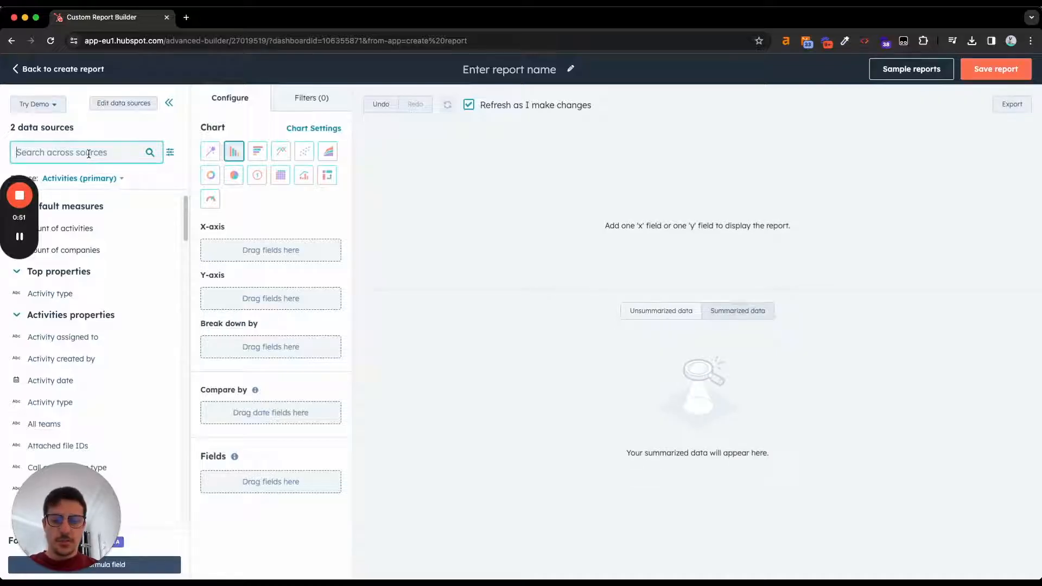
pyautogui.write('activity type')
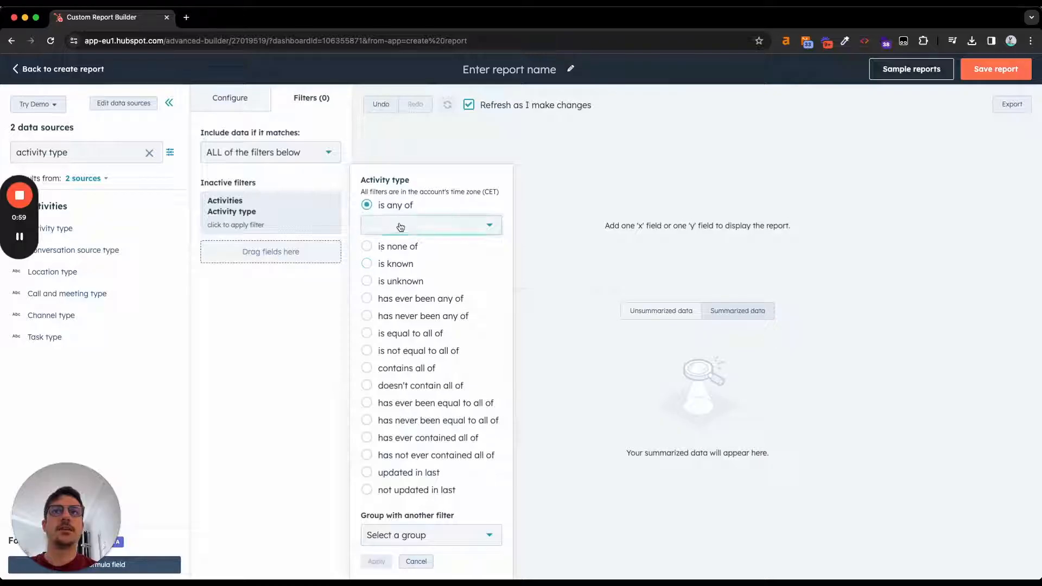
pyautogui.write('linked')
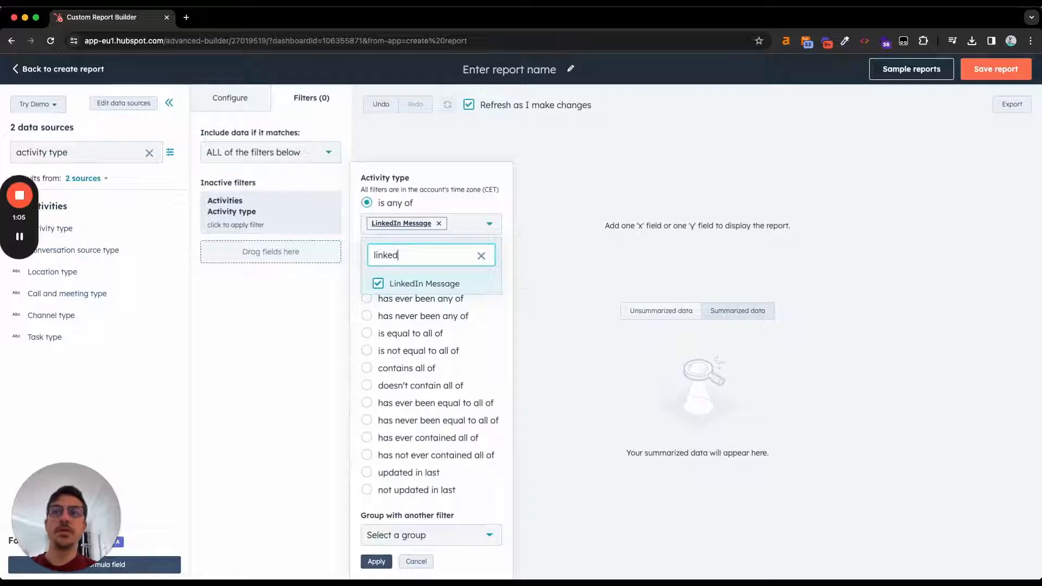
pyautogui.write('call')
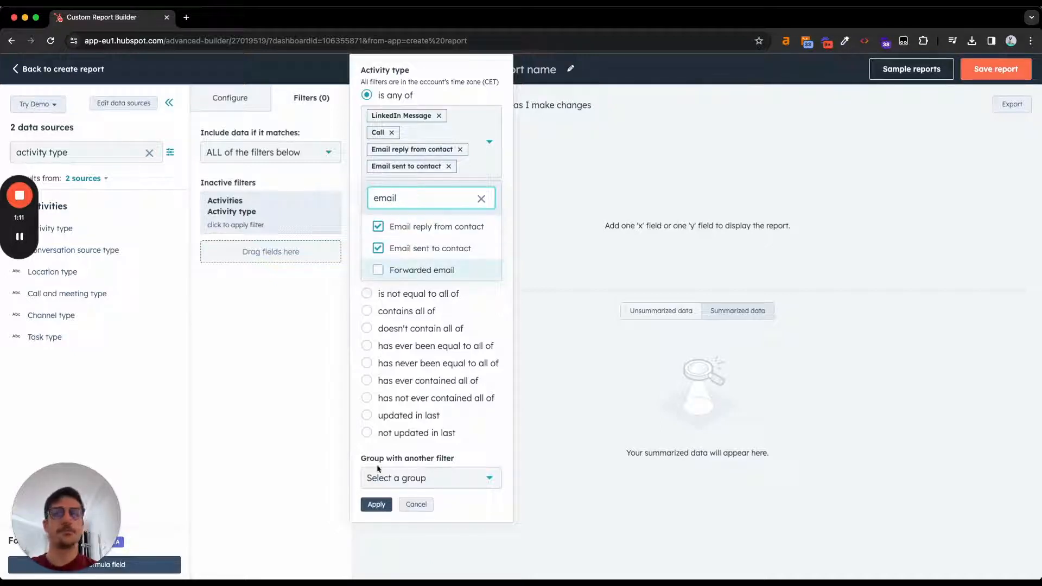
pyautogui.click(376, 503)
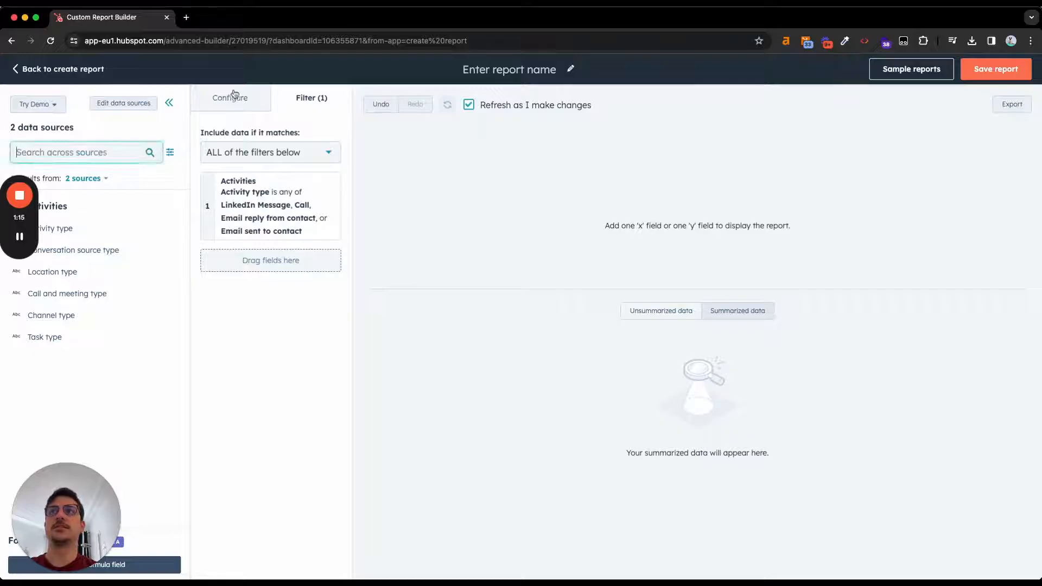
# - Chart Count of activities by monthly Create date, broken down by Activity assigned to
pyautogui.click(229, 98)
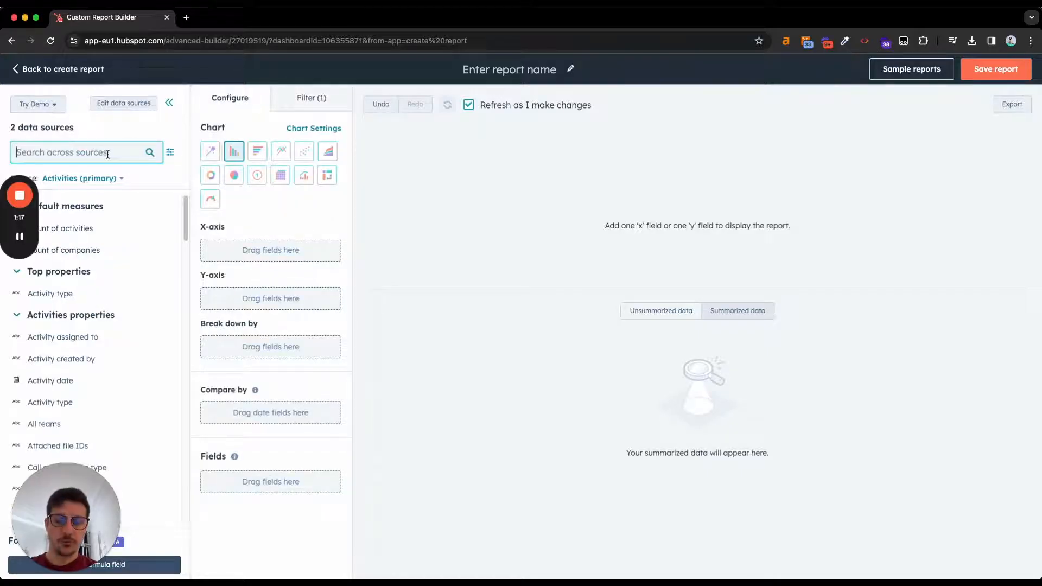
pyautogui.write('count of acti')
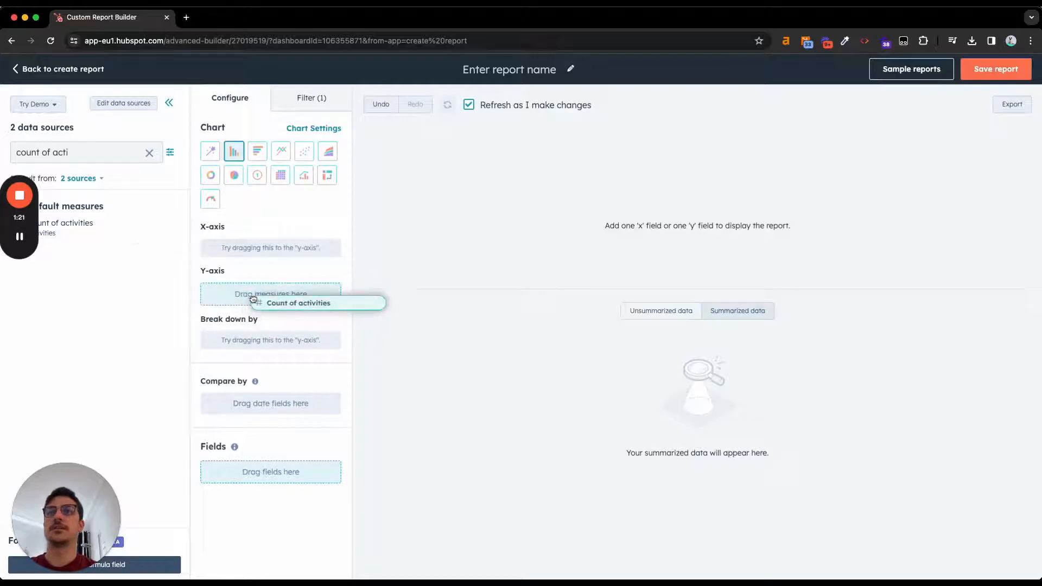
pyautogui.moveTo(299, 302); pyautogui.dragTo(270, 295)
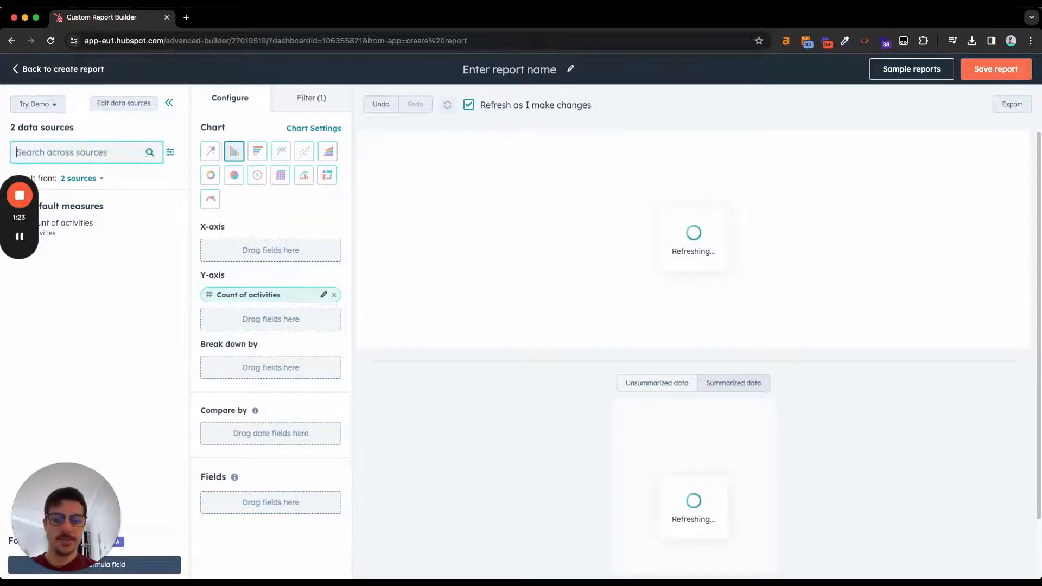
pyautogui.write('created d')
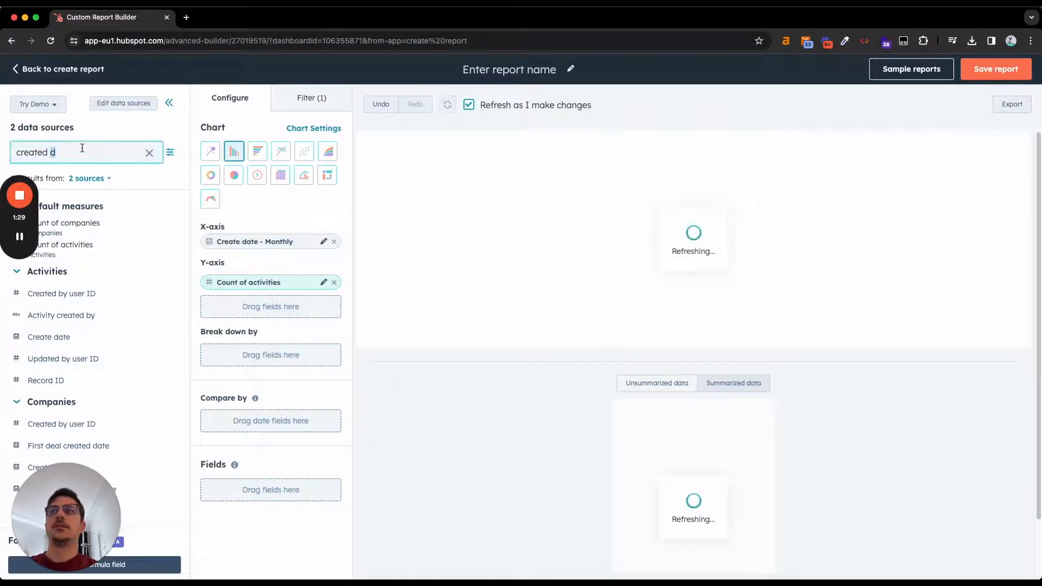
pyautogui.write('activity ow')
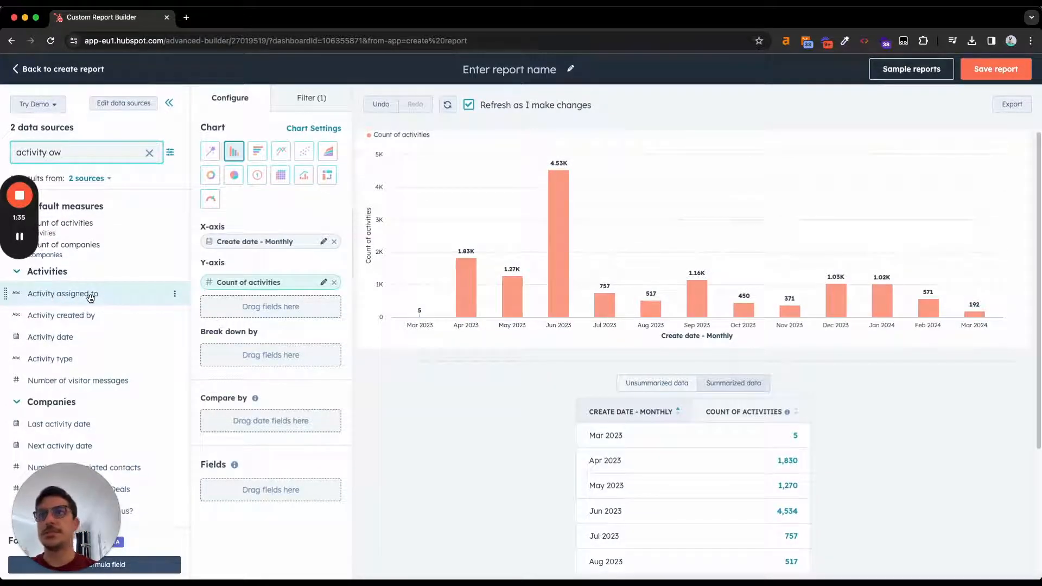
pyautogui.moveTo(63, 293); pyautogui.dragTo(269, 346)
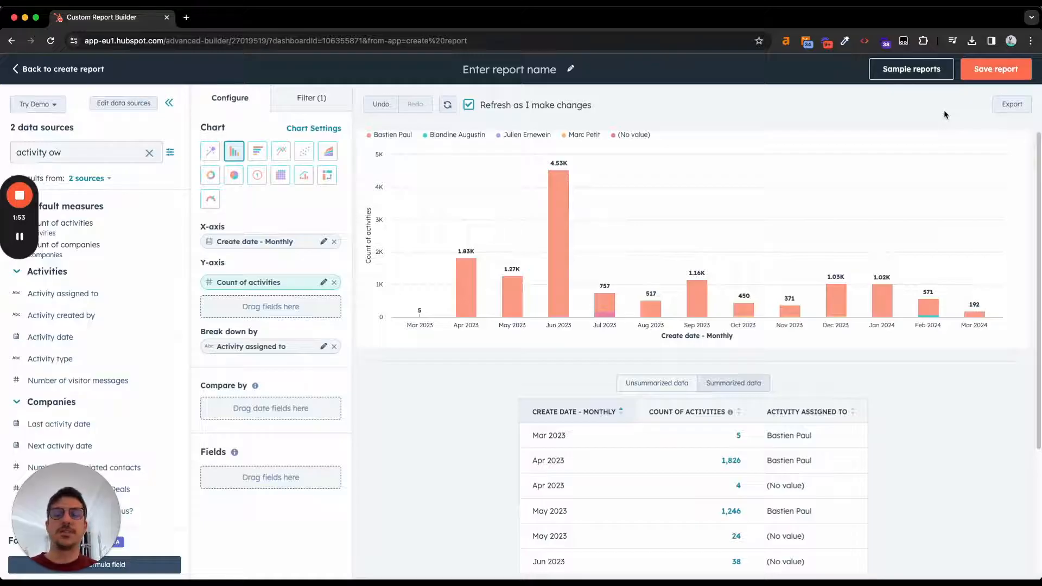
pyautogui.moveTo(974, 317)
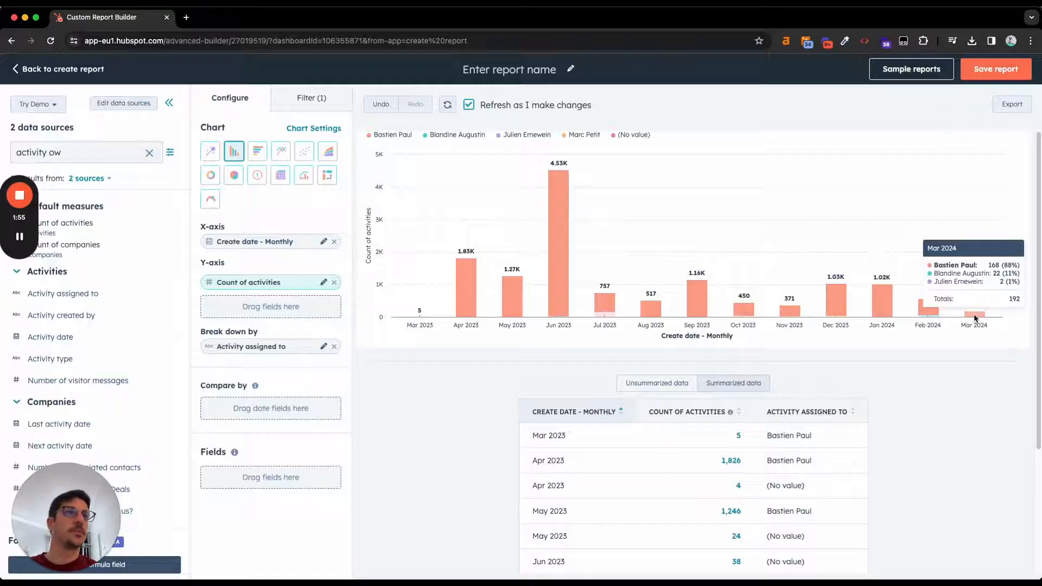
pyautogui.moveTo(931, 325)
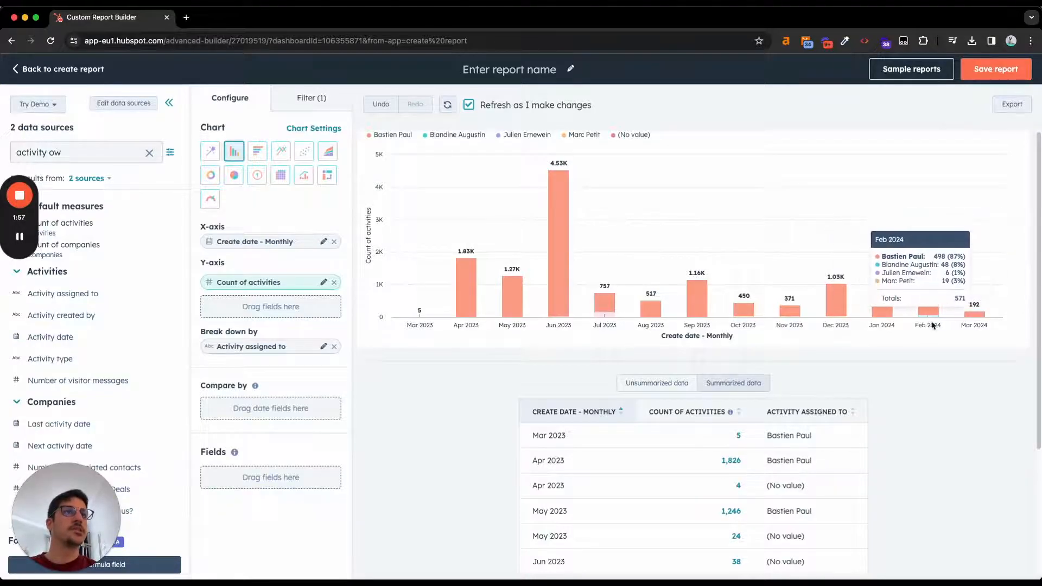
# - Reopen the Activity type filter editor from the Filters tab
pyautogui.click(312, 98)
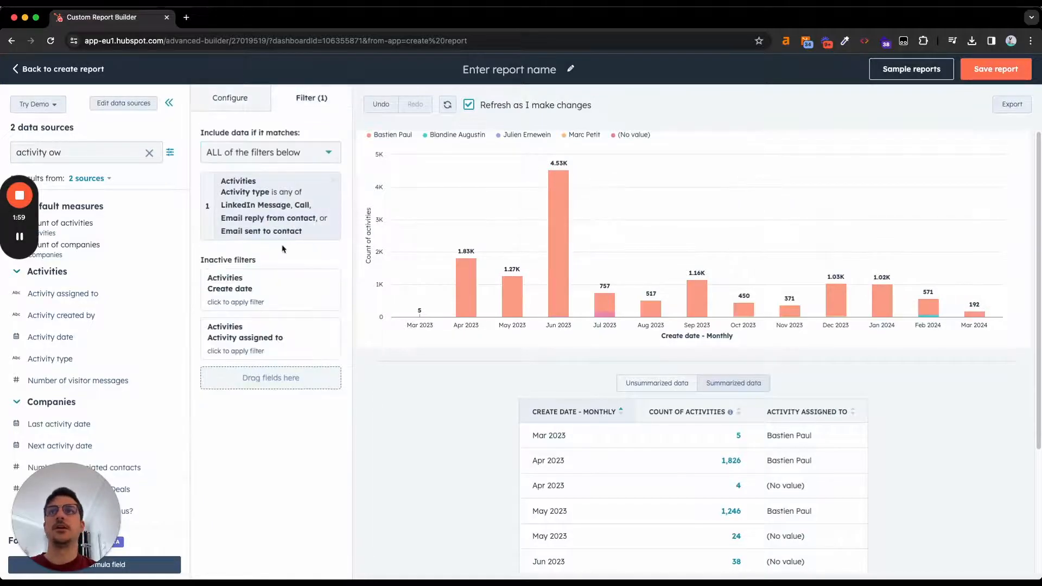
pyautogui.click(272, 204)
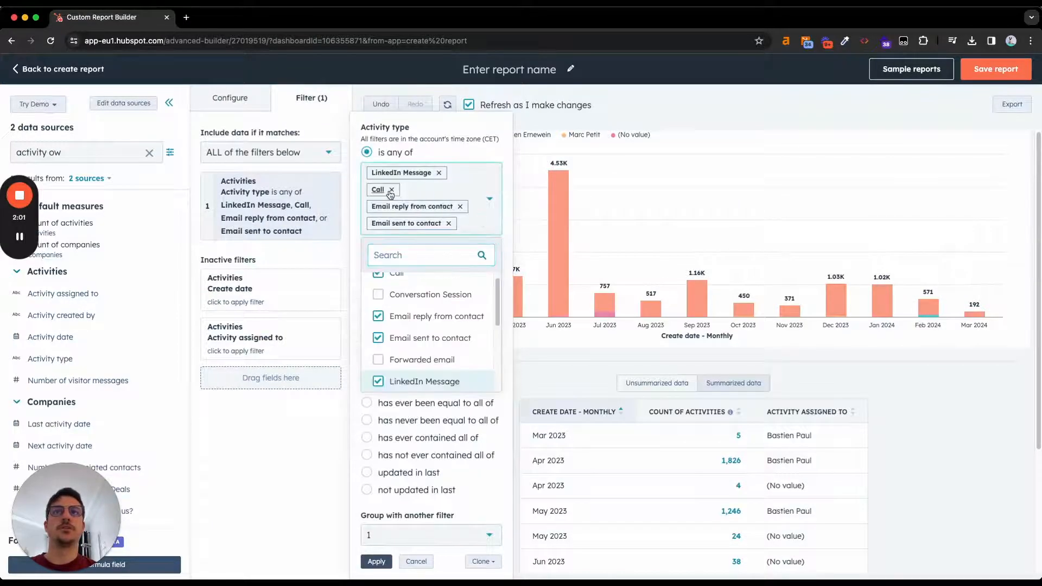